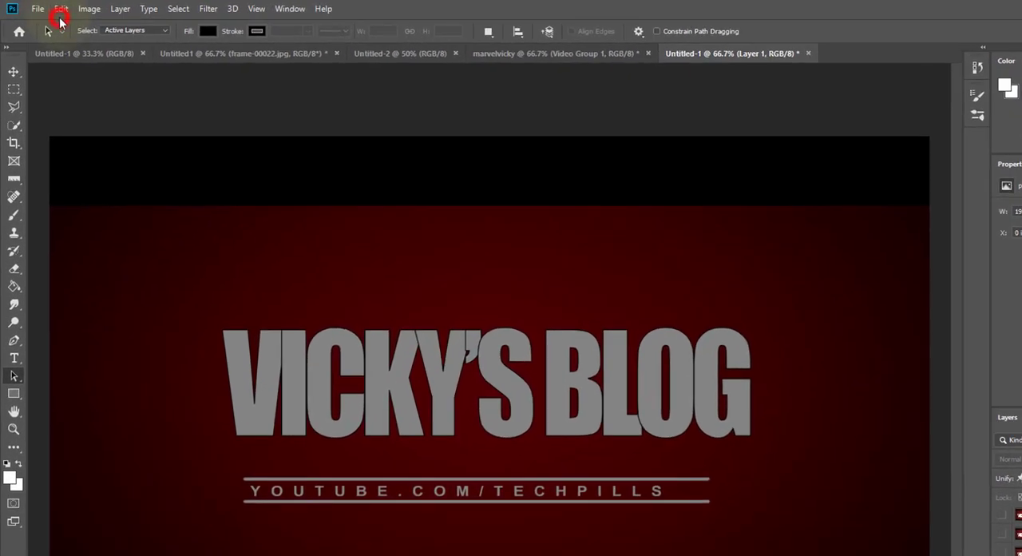
mouse_move(179, 9)
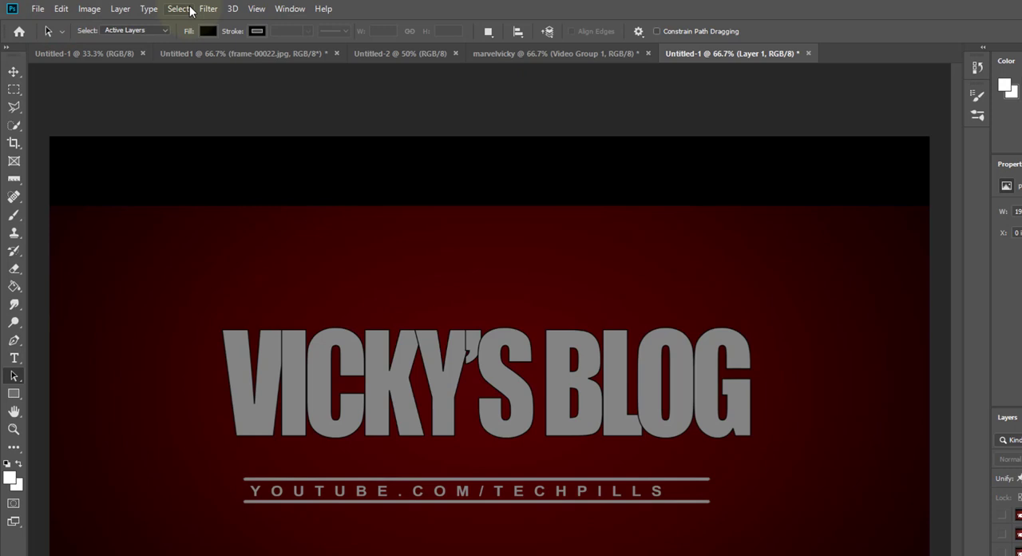
mouse_move(278, 110)
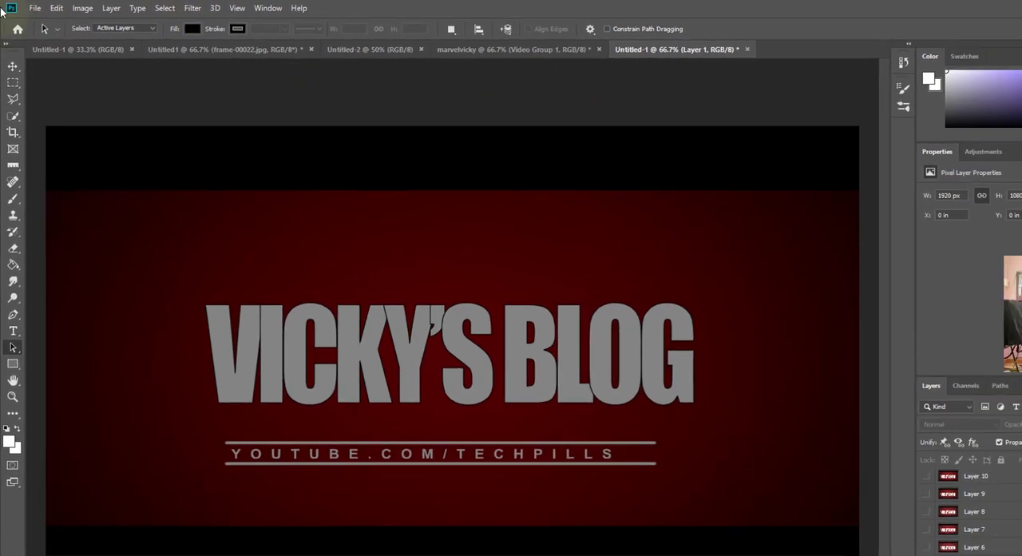
Step: Open Edit > Preferences > General after dismissing an error, and switch to the Performance page
click(56, 8)
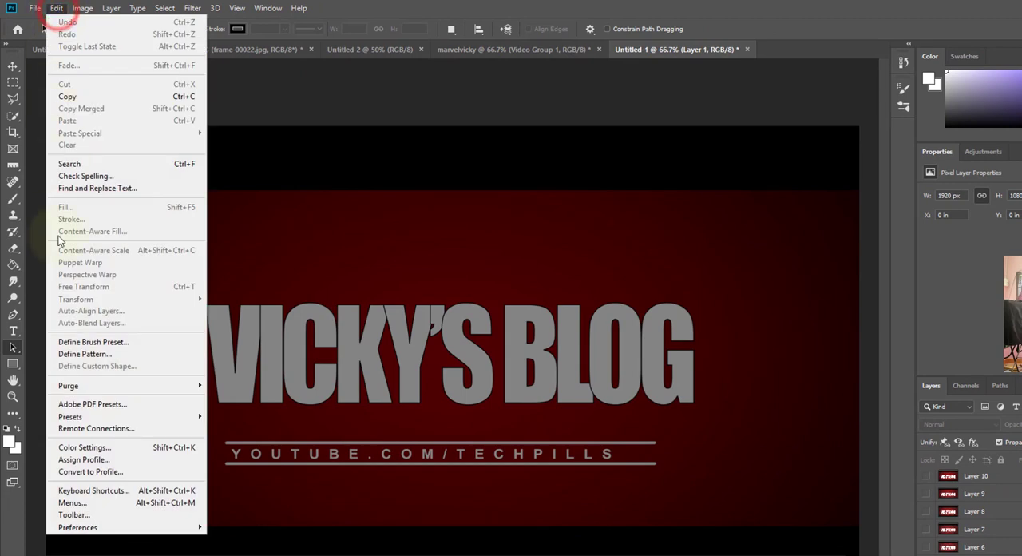
mouse_move(78, 527)
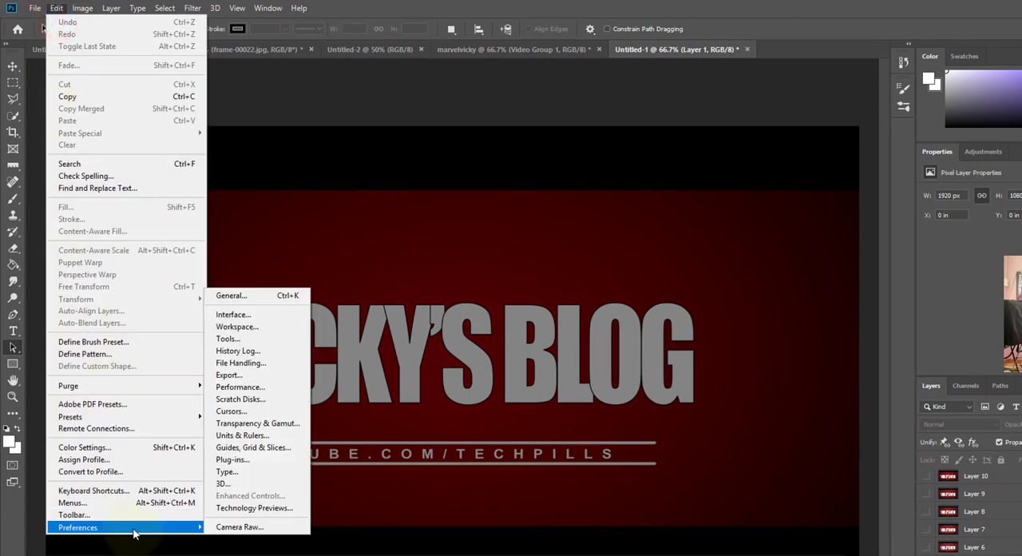
mouse_move(240, 388)
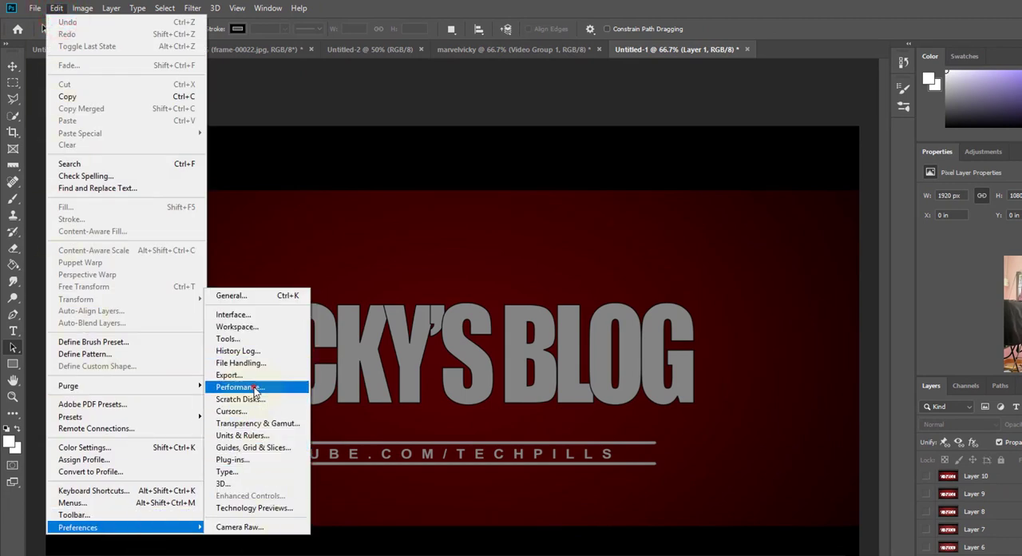
click(237, 387)
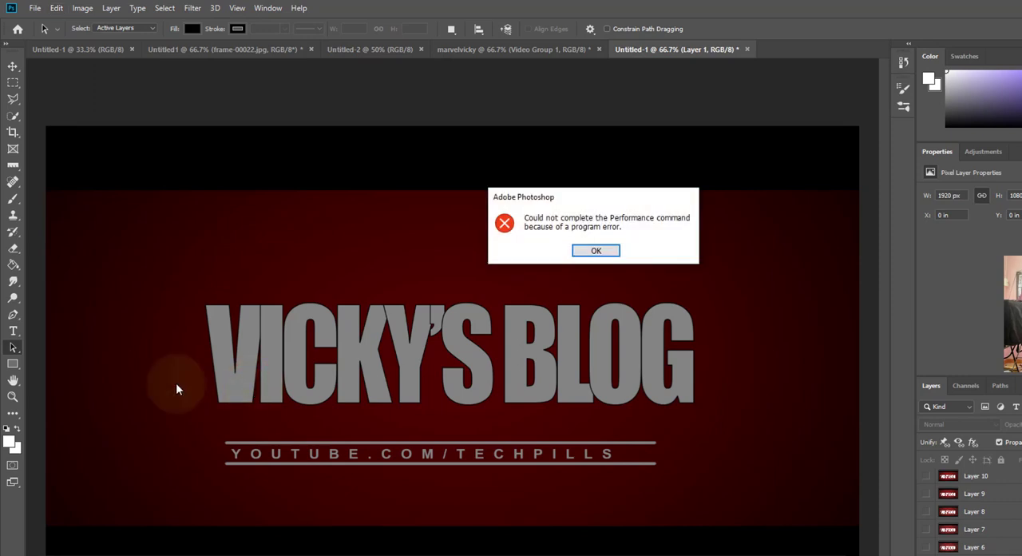
click(596, 250)
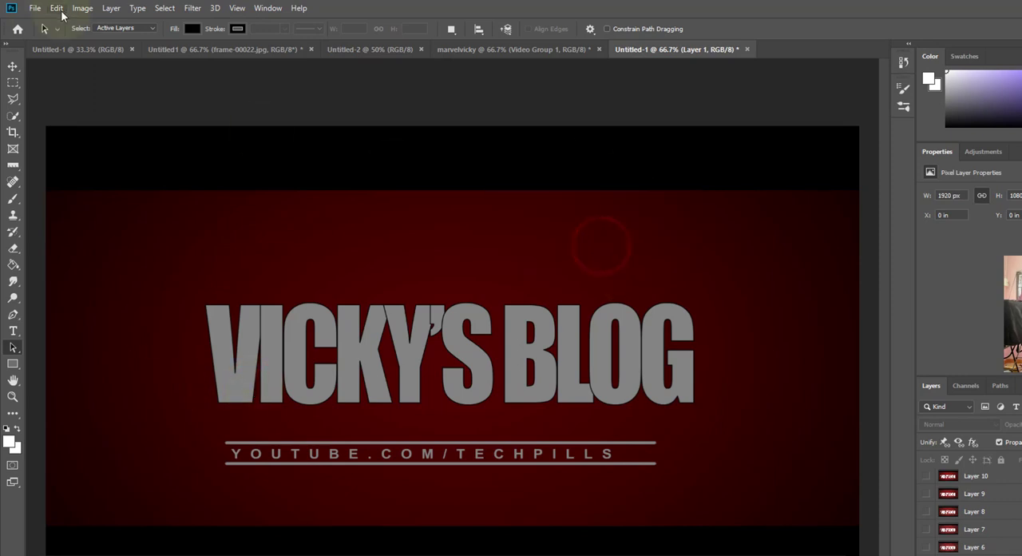
click(56, 7)
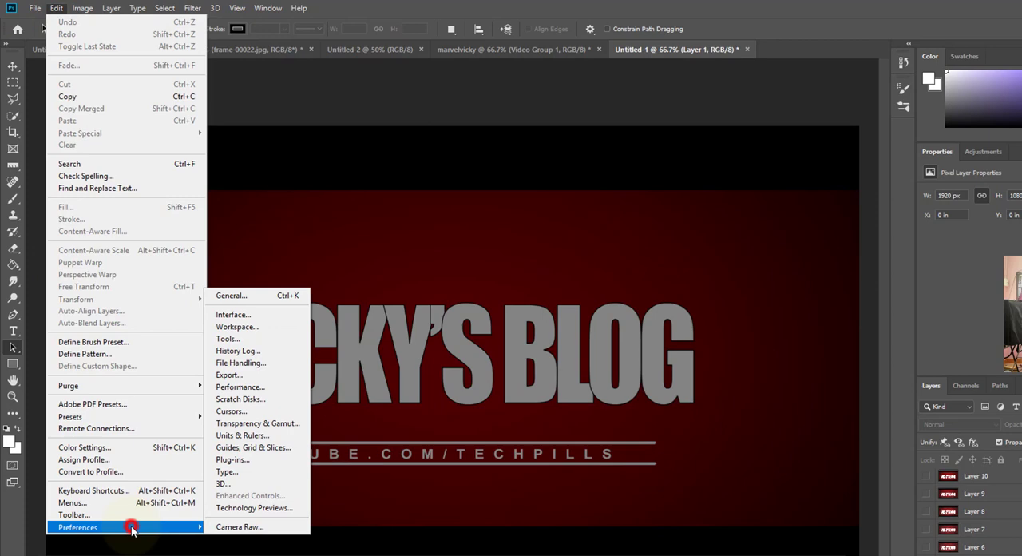
mouse_move(230, 296)
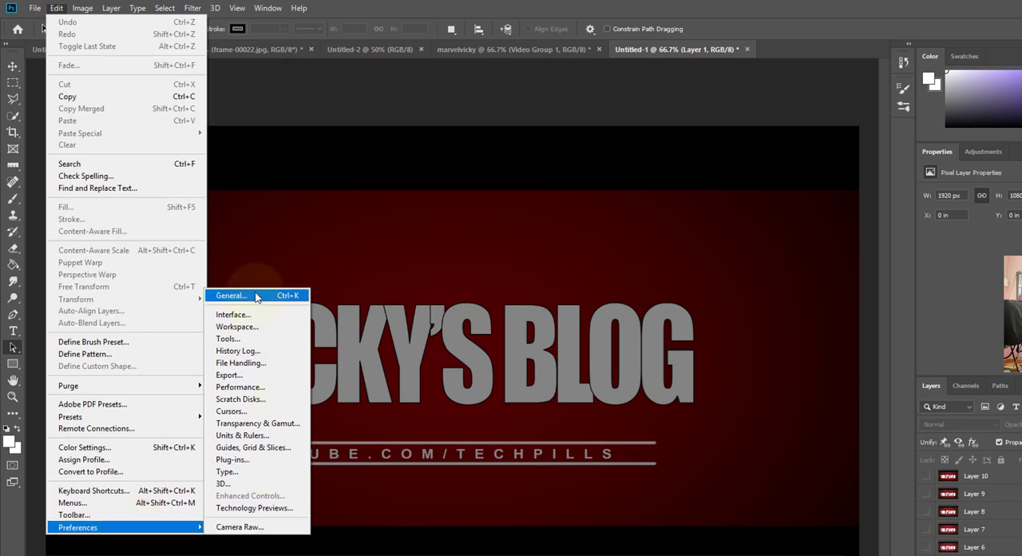
click(230, 295)
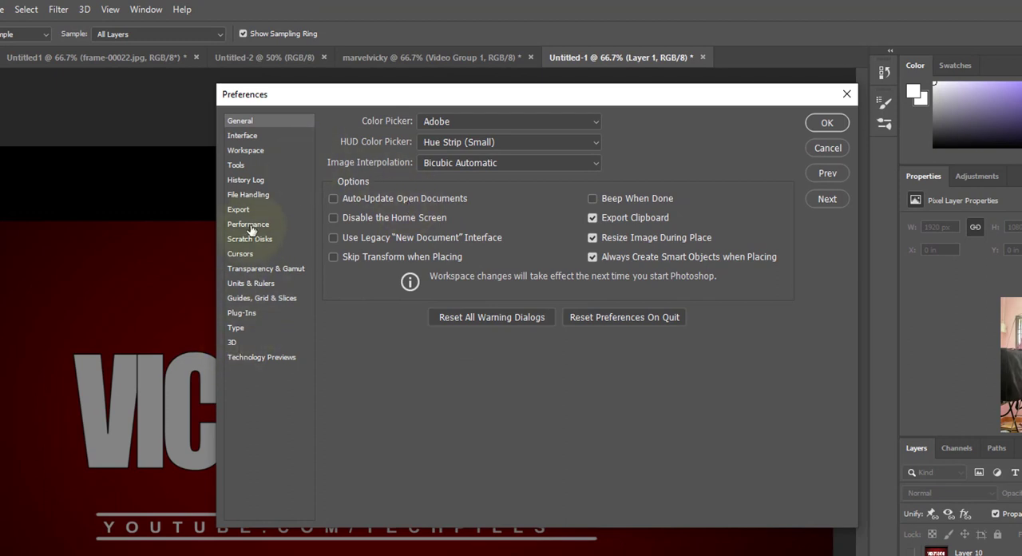
click(248, 223)
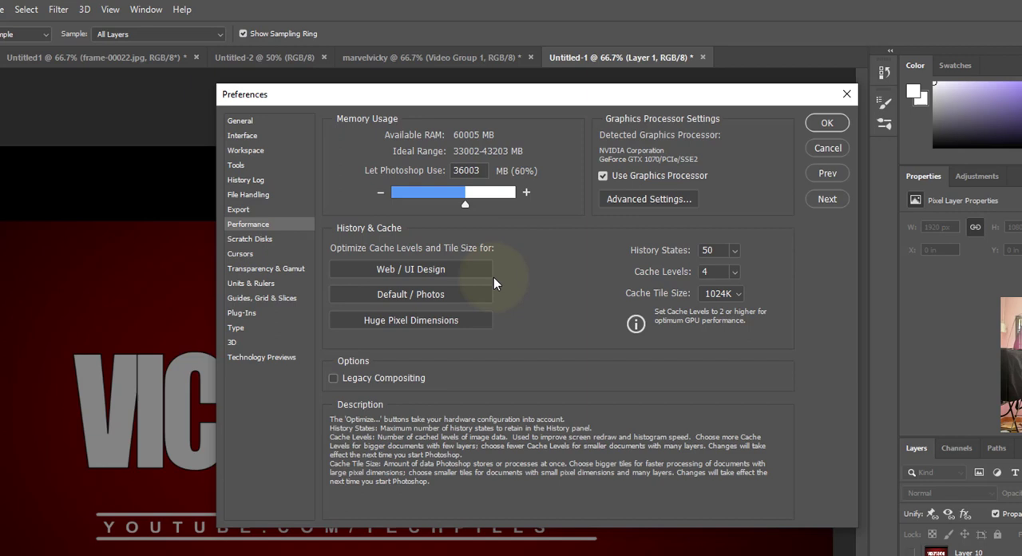
mouse_move(689, 239)
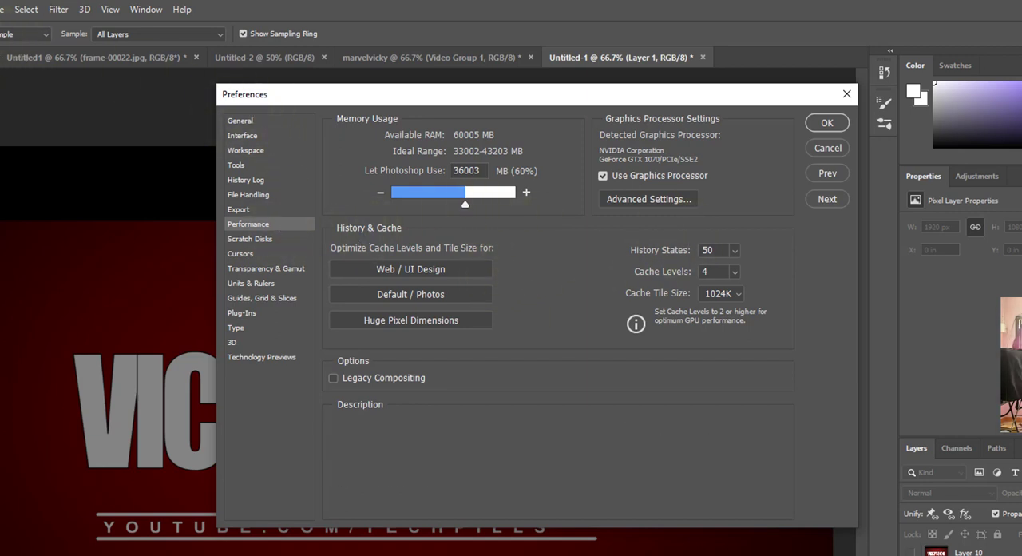
mouse_move(240, 121)
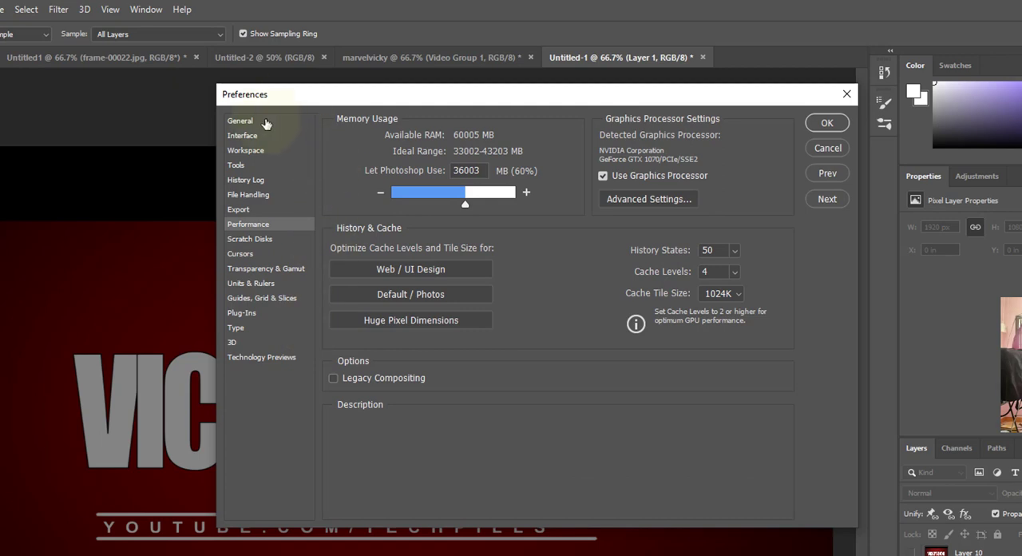
mouse_move(265, 238)
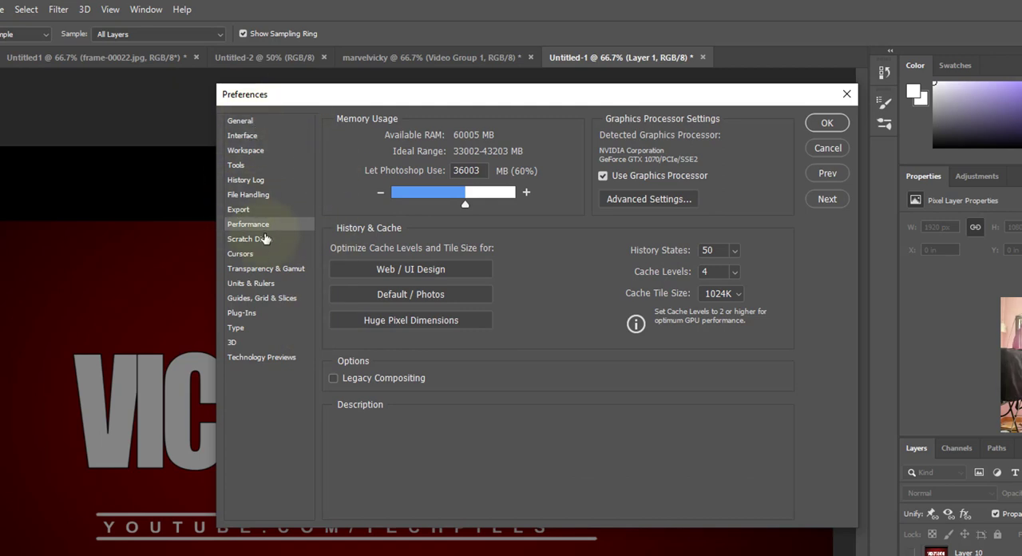
mouse_move(274, 232)
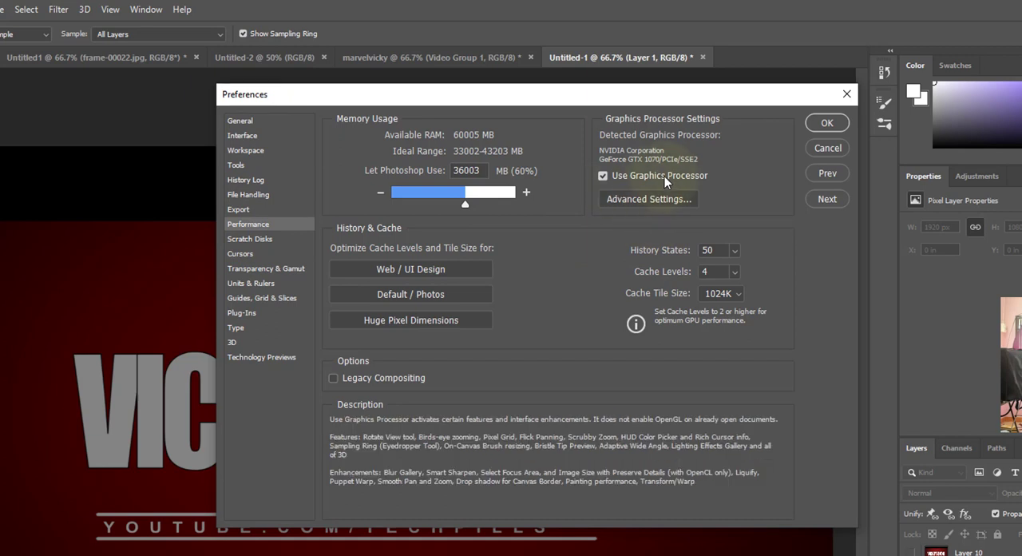
mouse_move(615, 175)
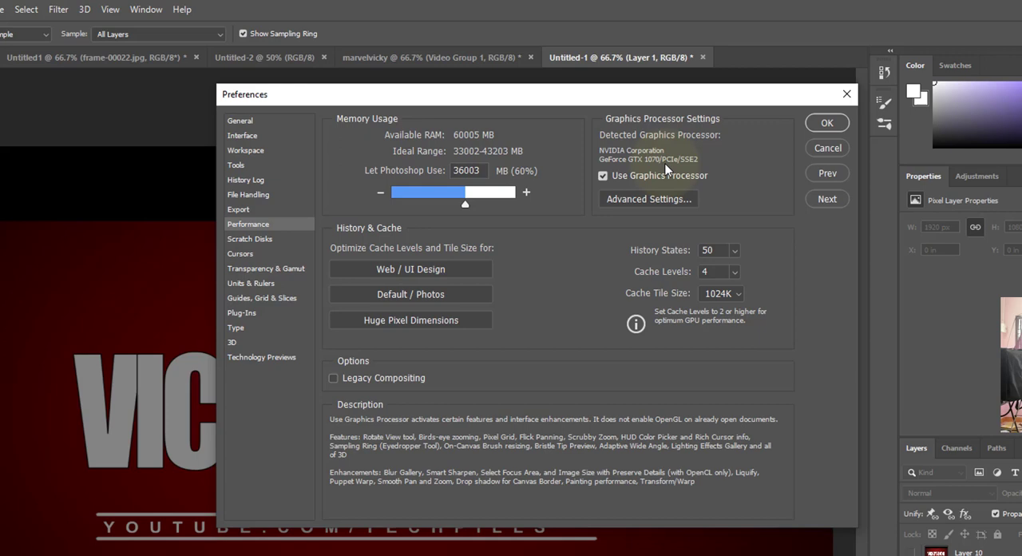
mouse_move(677, 172)
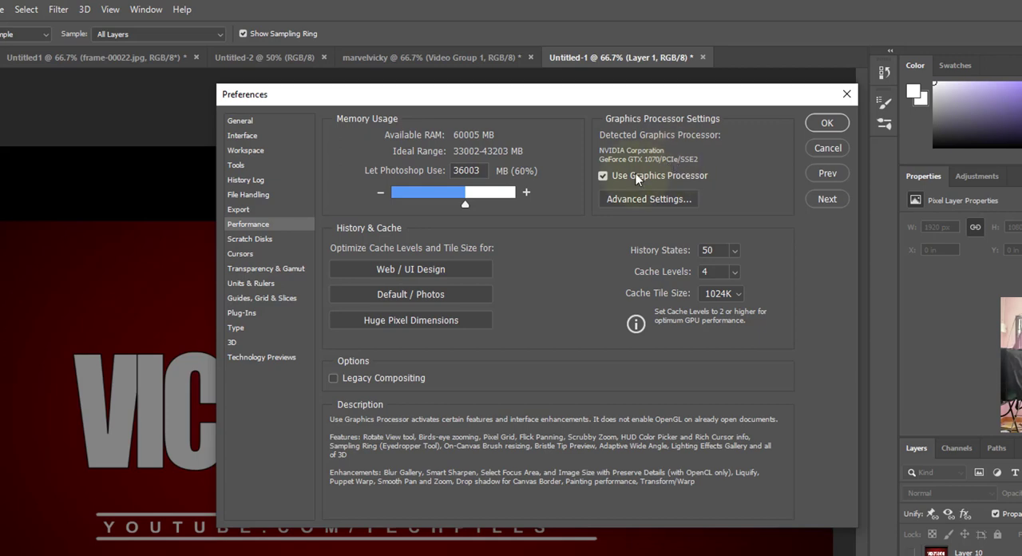
Step: Uncheck Use Graphics Processor on the Performance preferences page
click(603, 175)
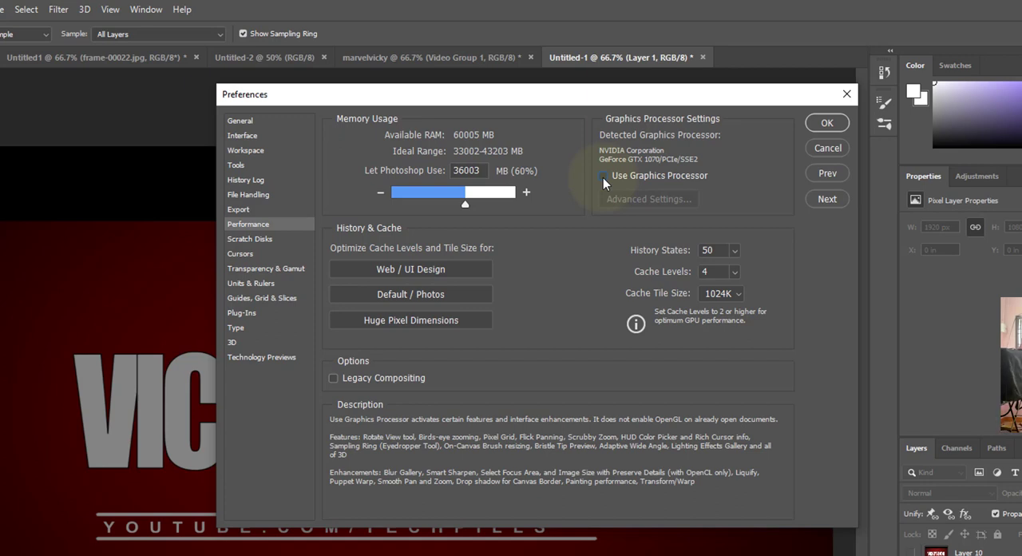
Step: Re-check Use Graphics Processor and confirm Advanced Settings Drawing Mode is Advanced
click(601, 174)
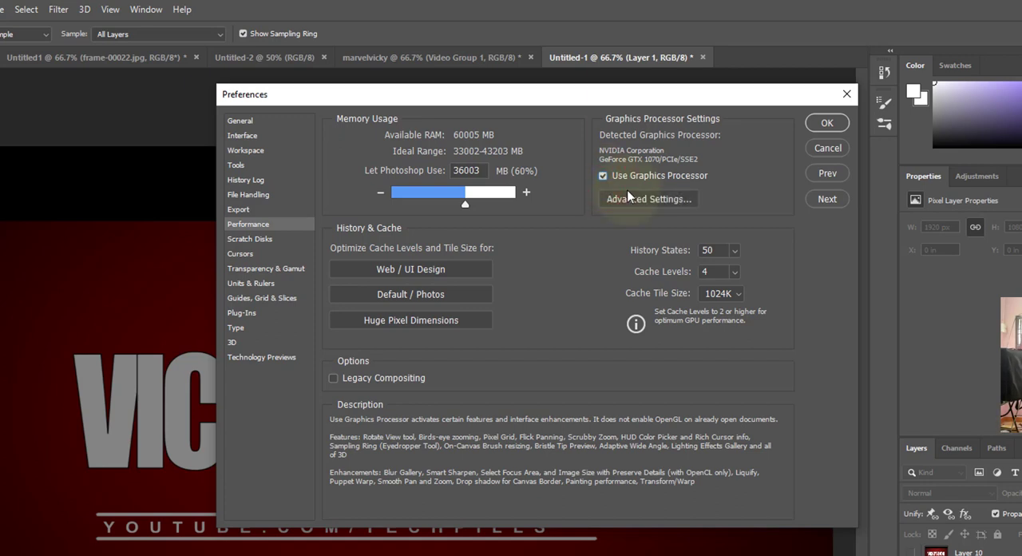
click(648, 199)
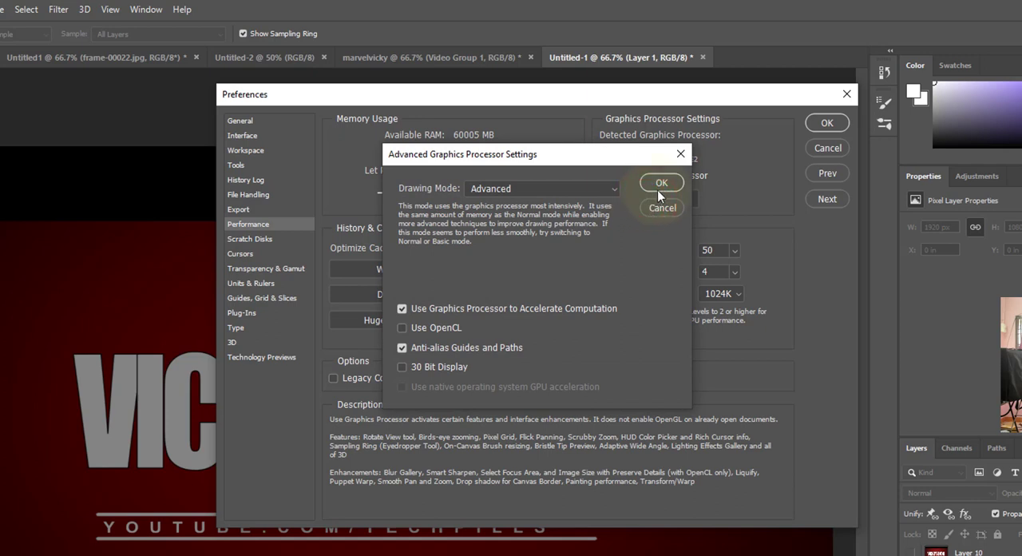
mouse_move(567, 193)
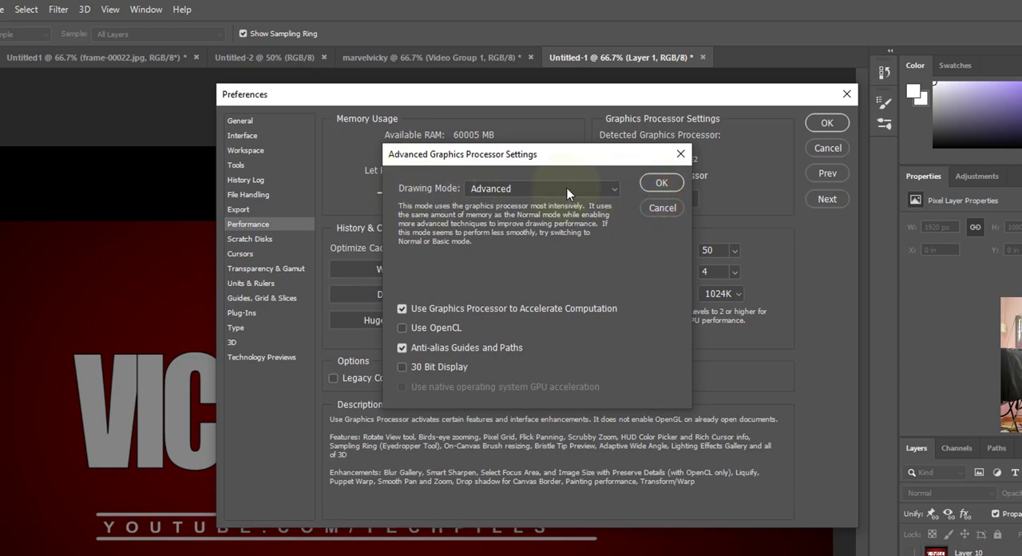
click(541, 189)
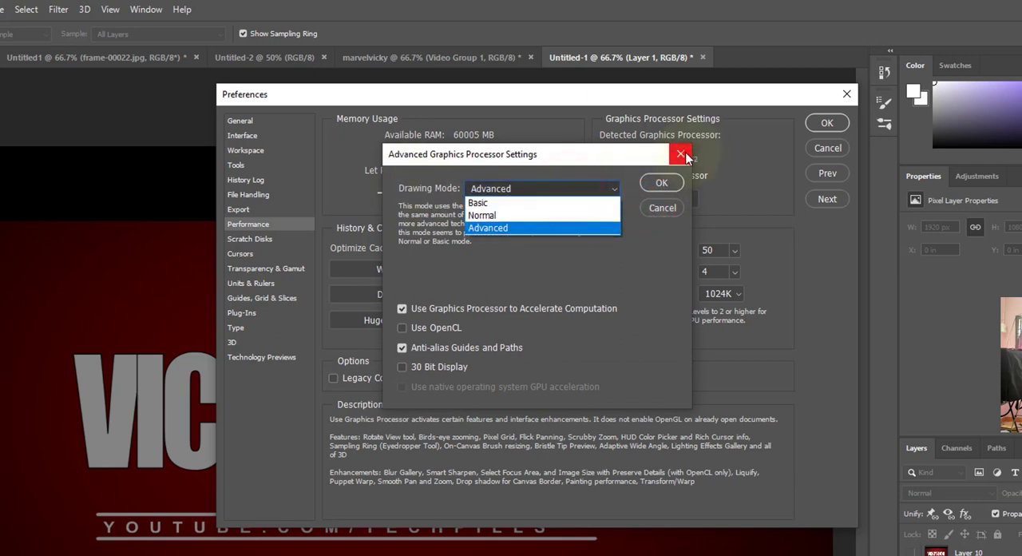
click(681, 153)
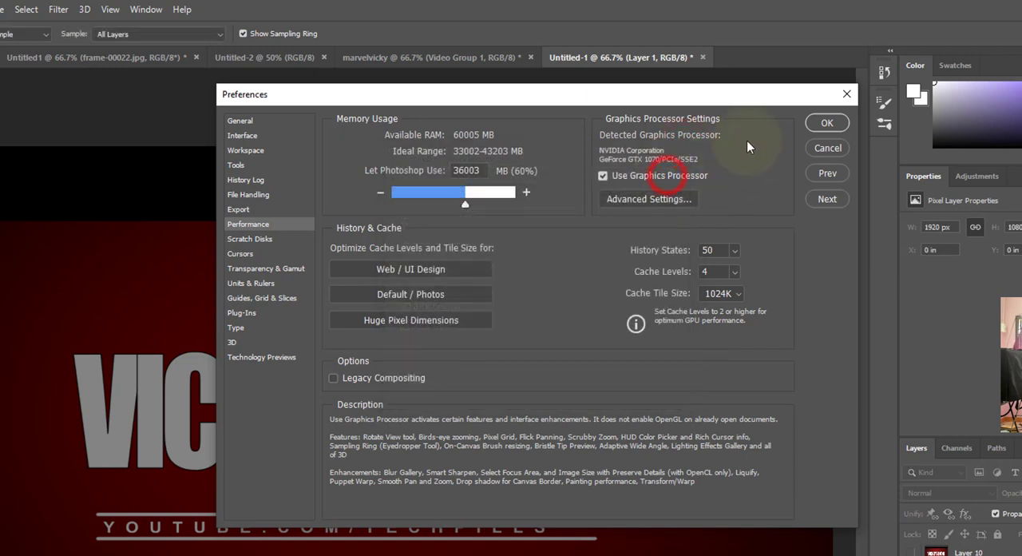